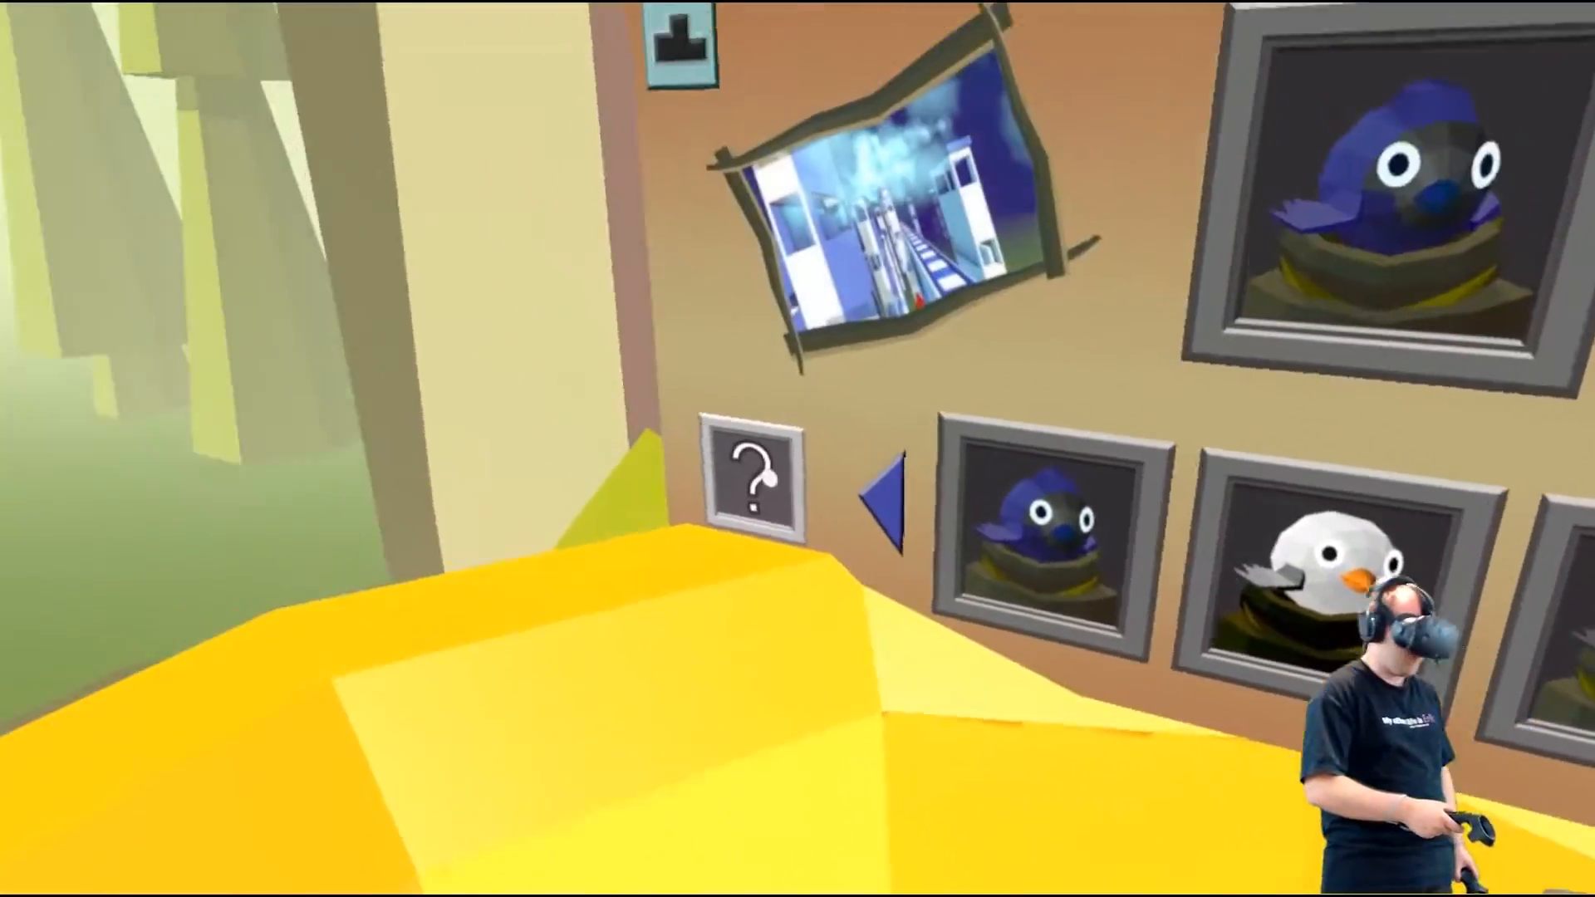
mouse_move(797, 448)
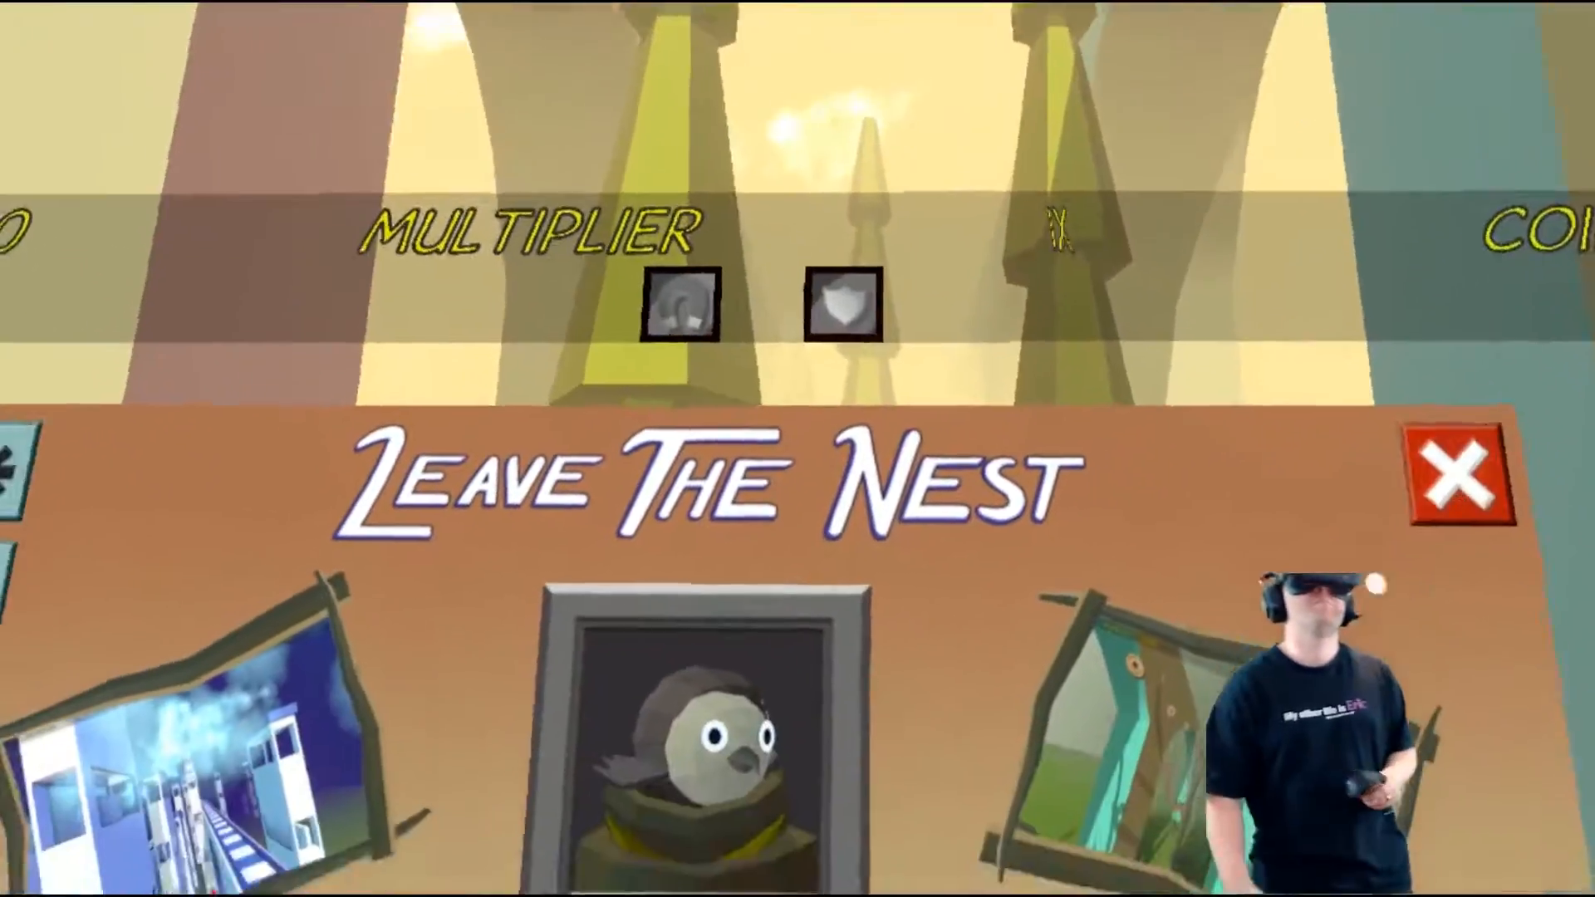
Launch the grey owl's flight into the foggy yellow forest, starting at score 0 and X1.
click(1461, 476)
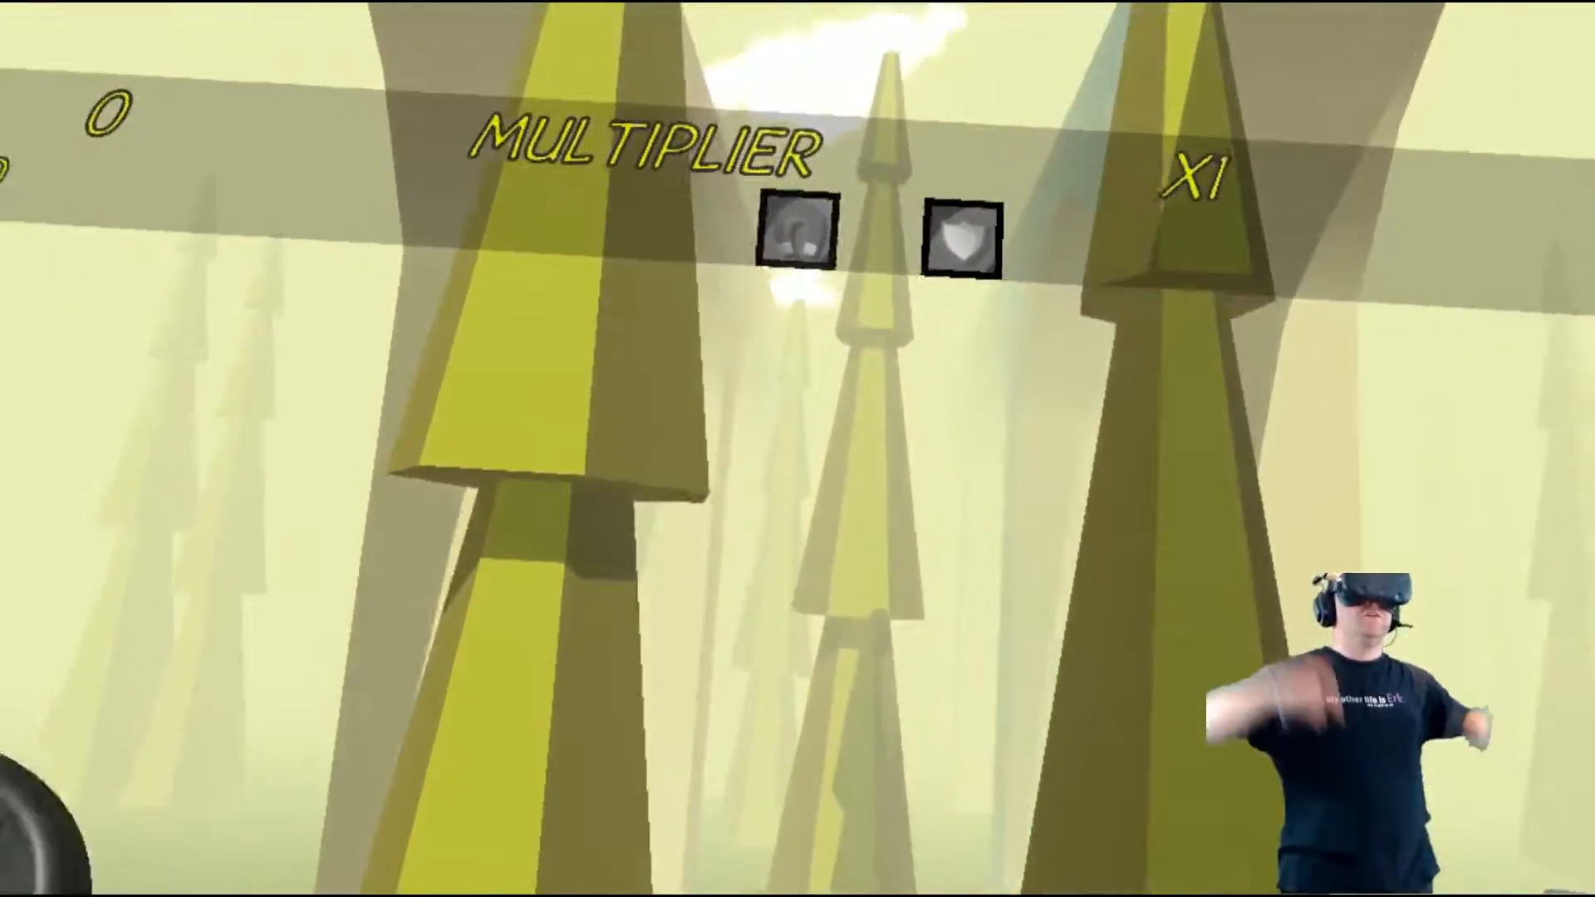